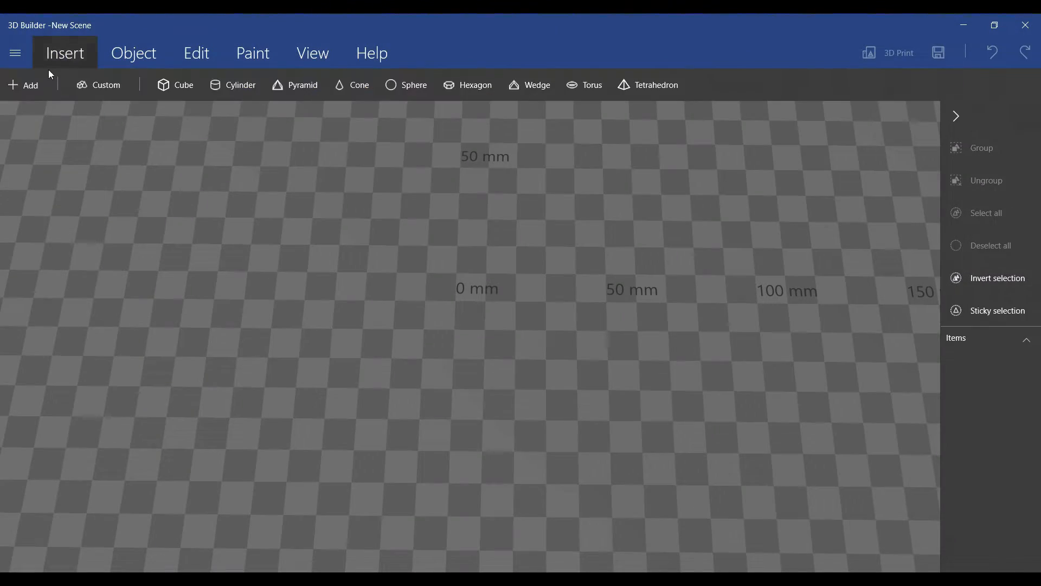
Load FullColor_IconOnly_1024x1024_72dpi.jpg from the Desktop into the image-to-3D conversion.
{"action": "left_click", "coordinate": [22, 85]}
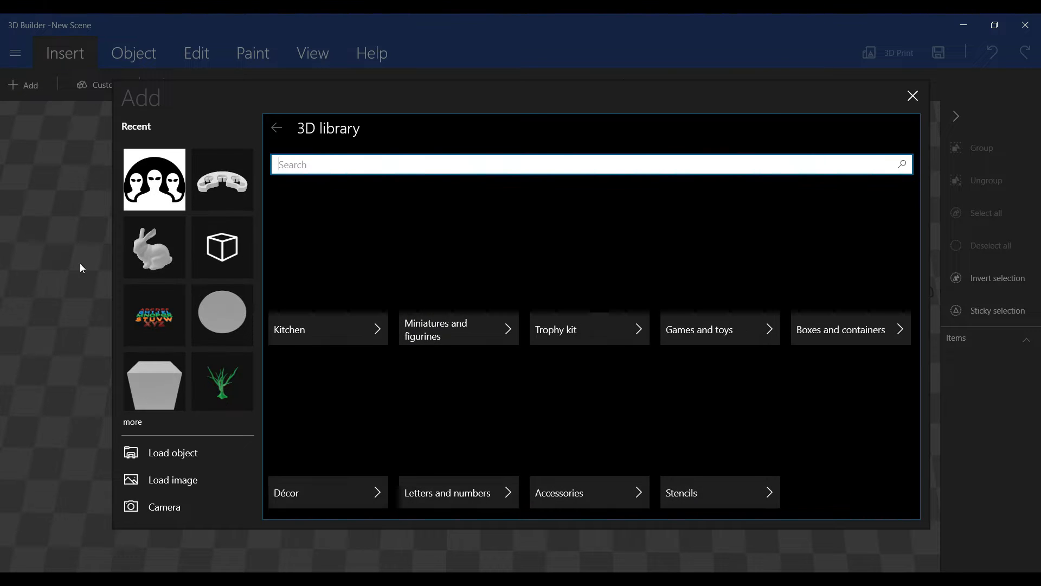
{"action": "left_click", "coordinate": [173, 453]}
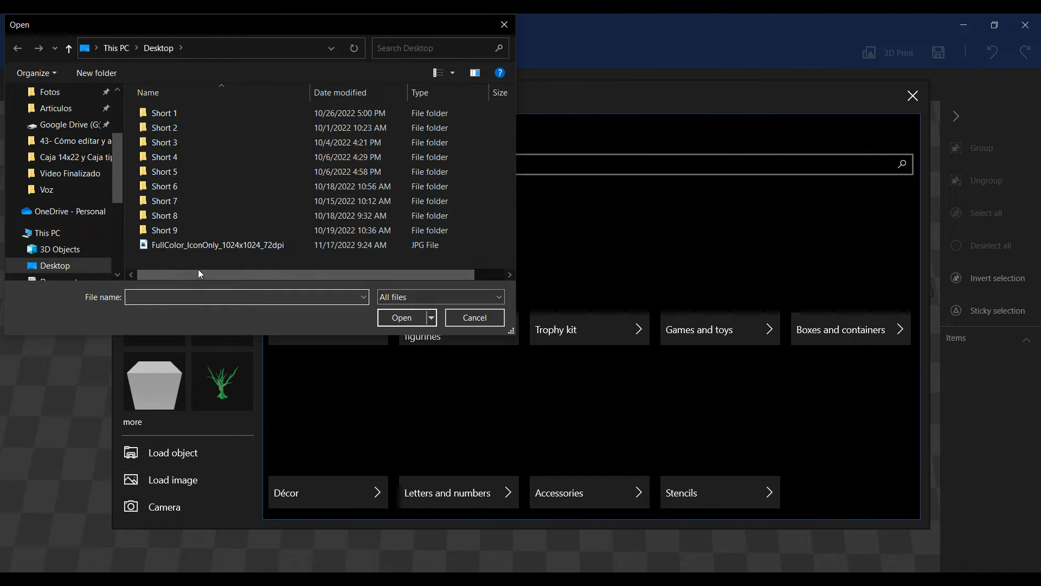
{"action": "left_click", "coordinate": [217, 244]}
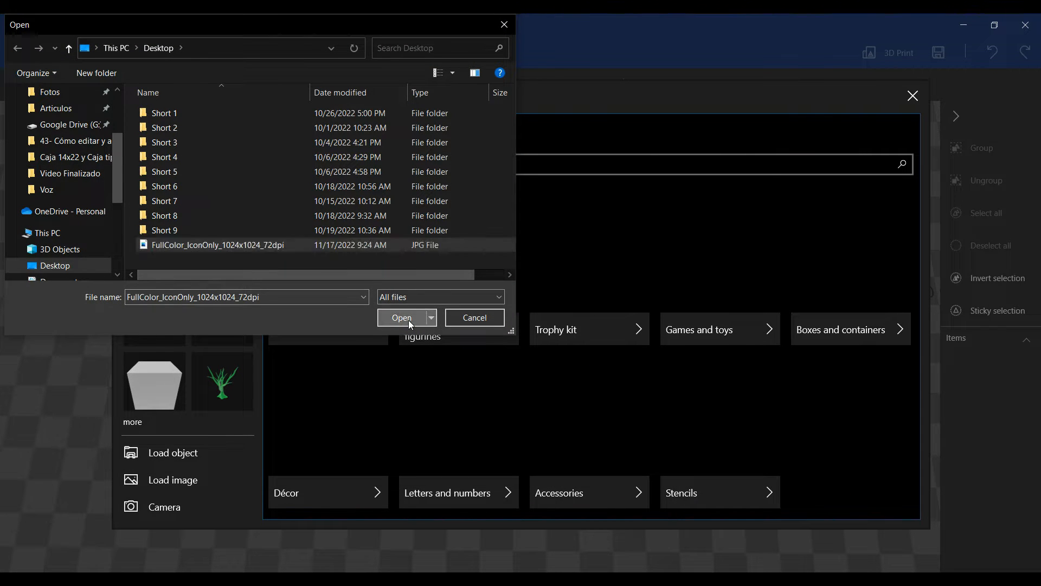
{"action": "left_click", "coordinate": [401, 317]}
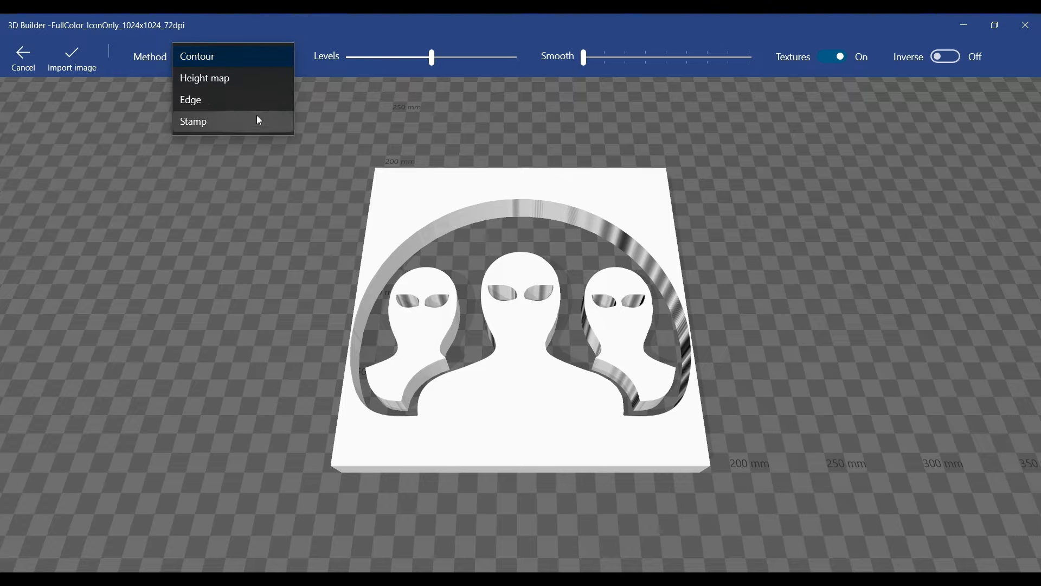
{"action": "mouse_move", "coordinate": [259, 56]}
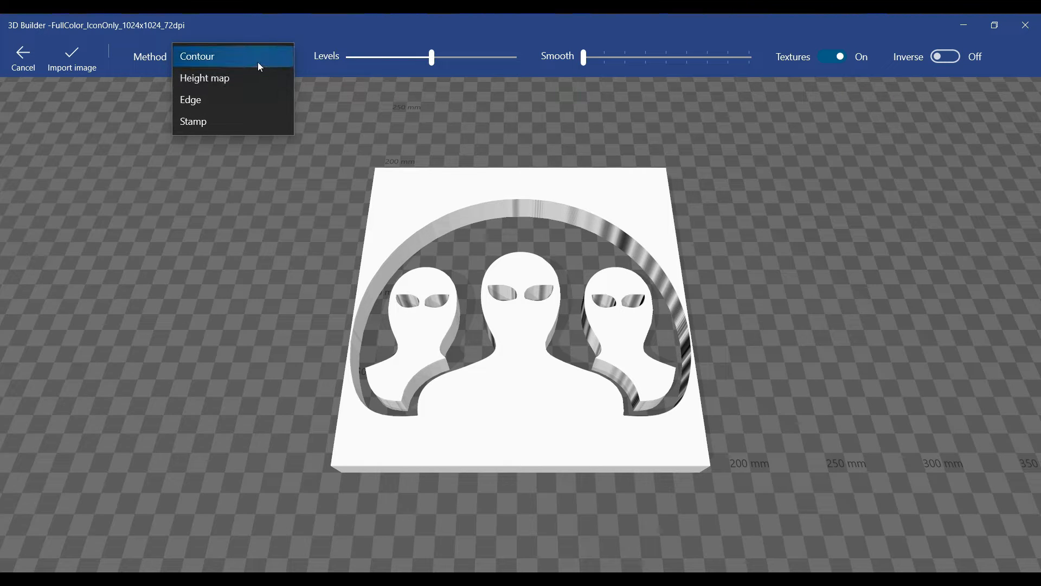
Import the logo as a contour relief plate and then as a height-map relief plate.
{"action": "left_click", "coordinate": [196, 55]}
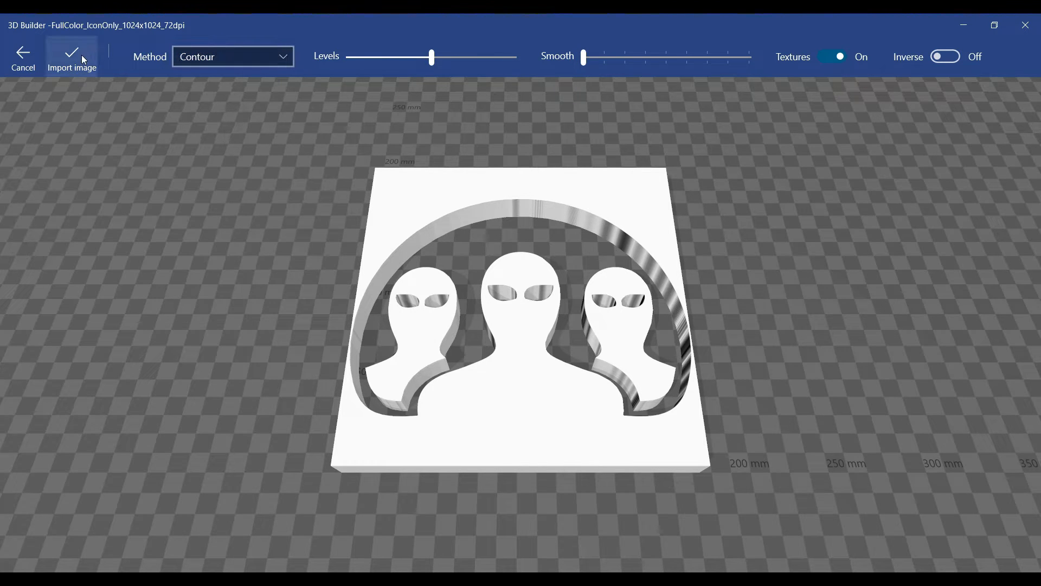
{"action": "left_click", "coordinate": [72, 56]}
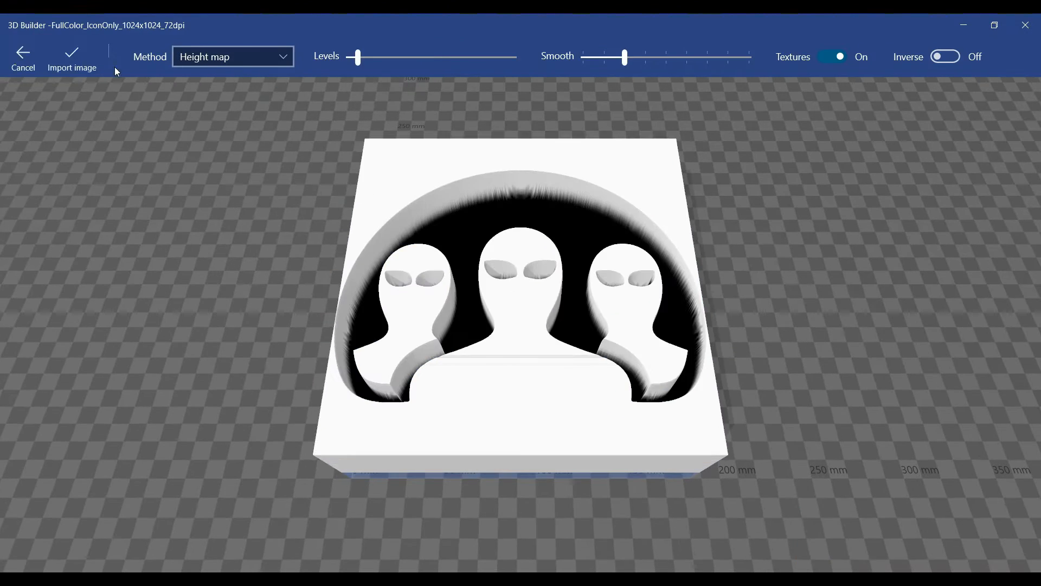
{"action": "left_click", "coordinate": [71, 59]}
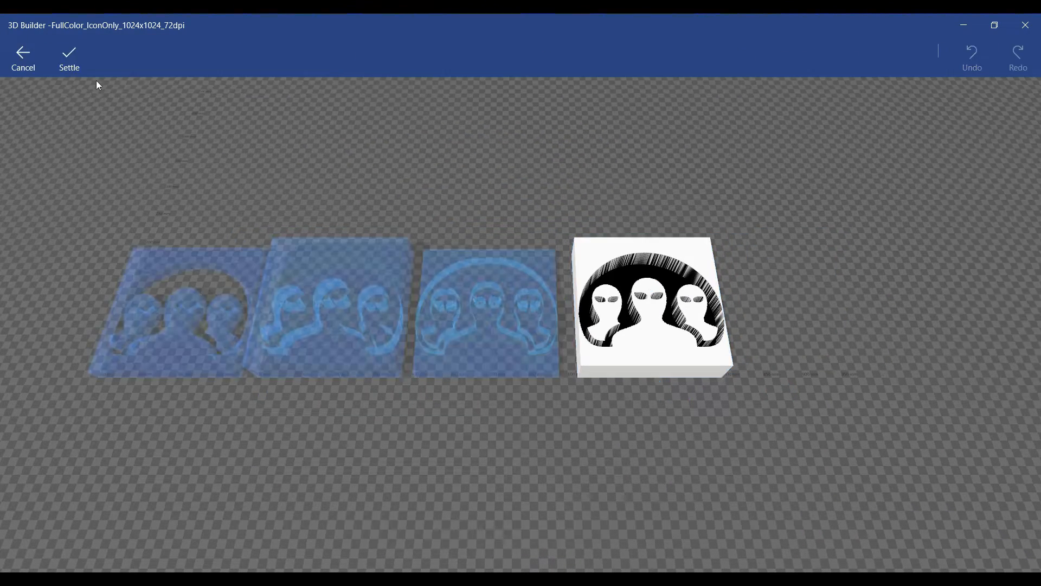
Settle the height-map plate so the four logo reliefs sit side by side on the build surface.
{"action": "left_click", "coordinate": [70, 59]}
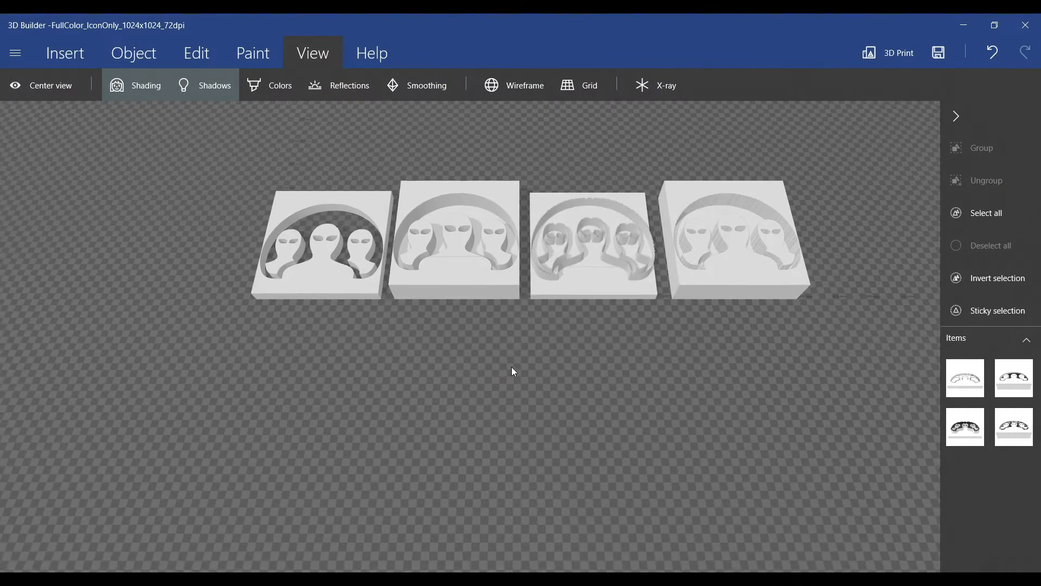
Reload the logo and import it as a contour cutout with Inverse On and Textures Off.
{"action": "left_click", "coordinate": [50, 85]}
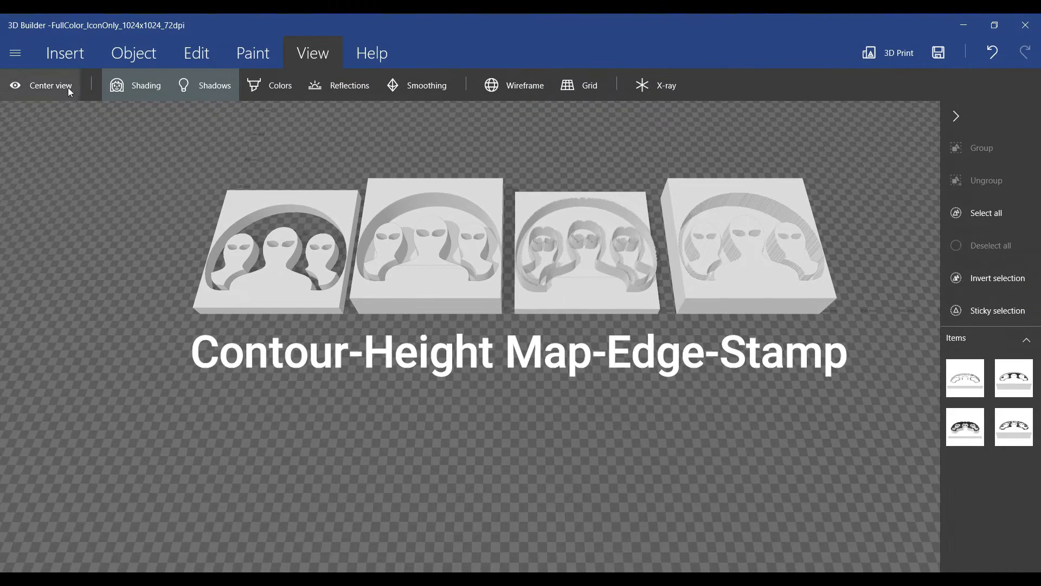
{"action": "left_click", "coordinate": [64, 53]}
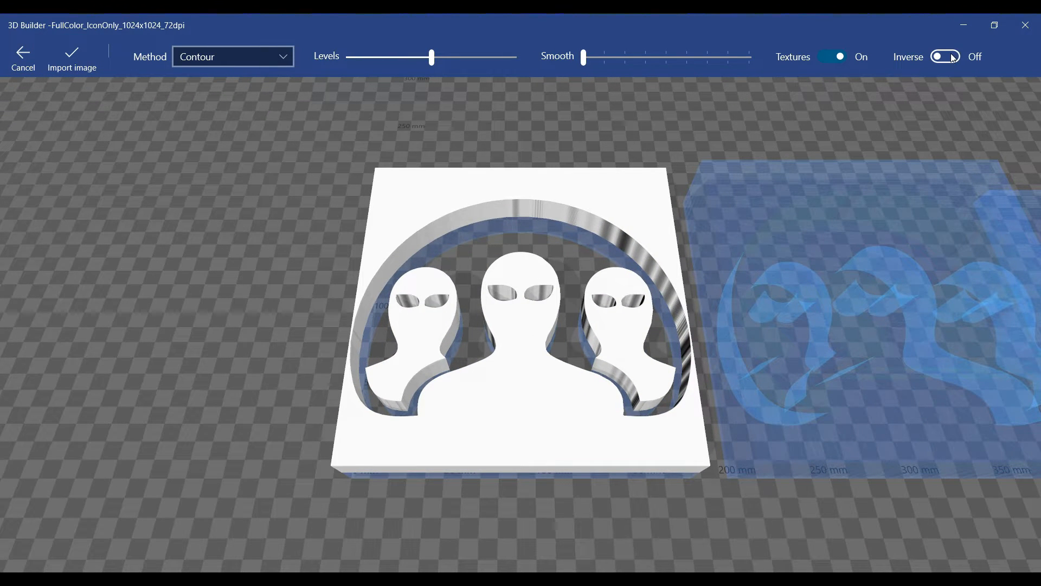
{"action": "left_click", "coordinate": [945, 57]}
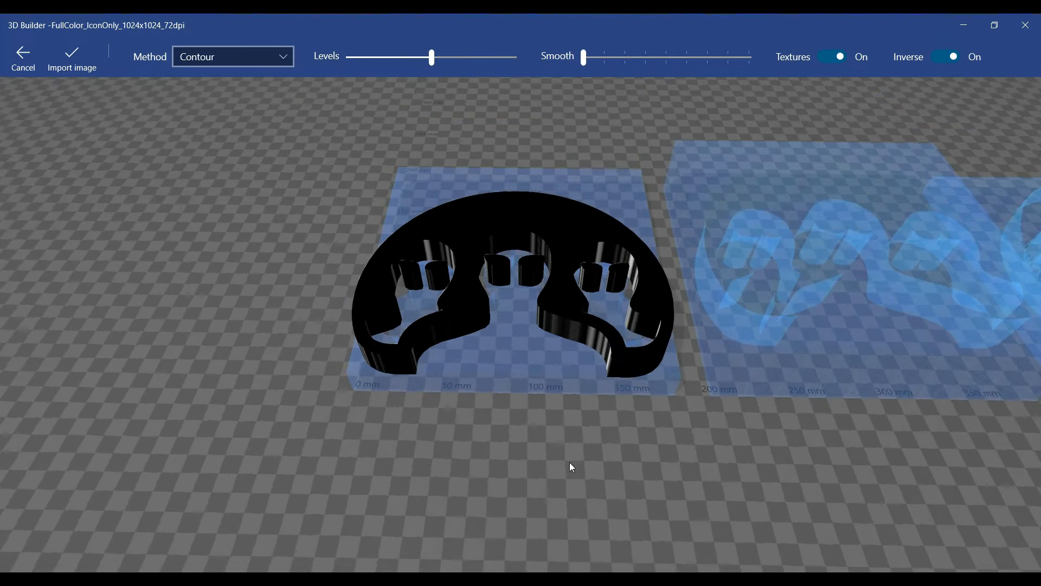
{"action": "left_click", "coordinate": [946, 56]}
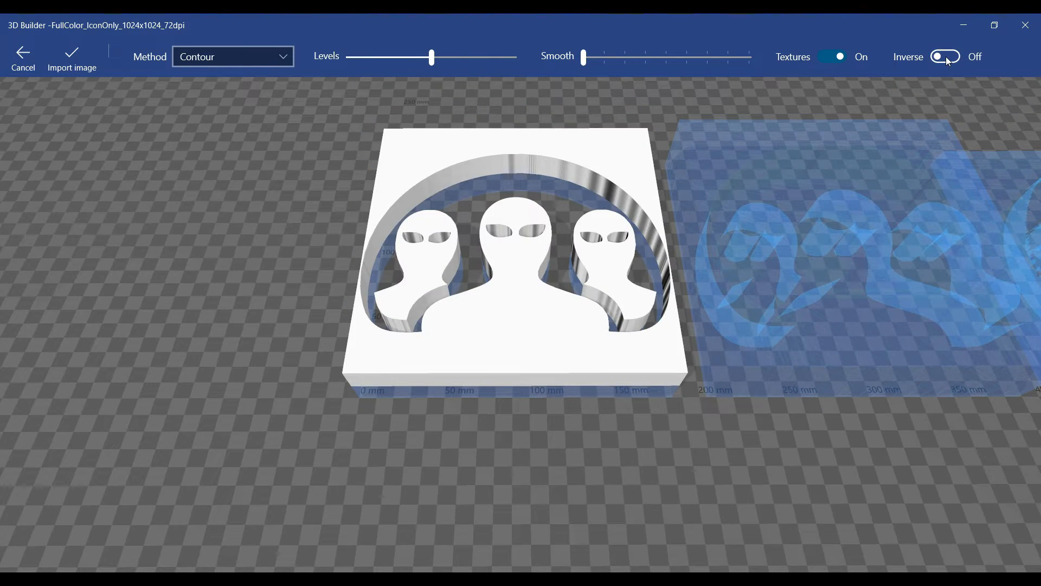
{"action": "left_click", "coordinate": [945, 57]}
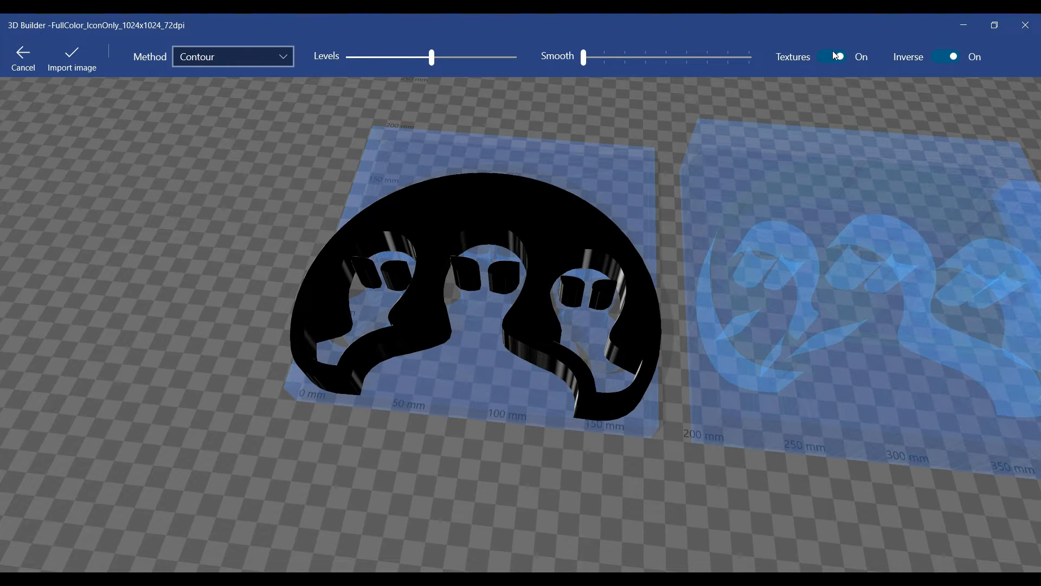
{"action": "left_click", "coordinate": [831, 57]}
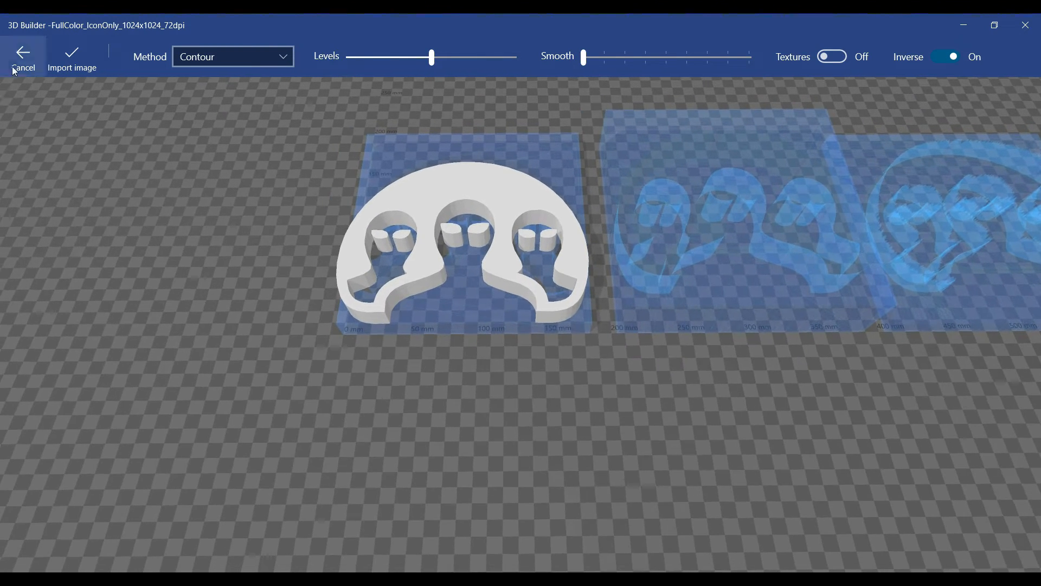
{"action": "left_click", "coordinate": [72, 56]}
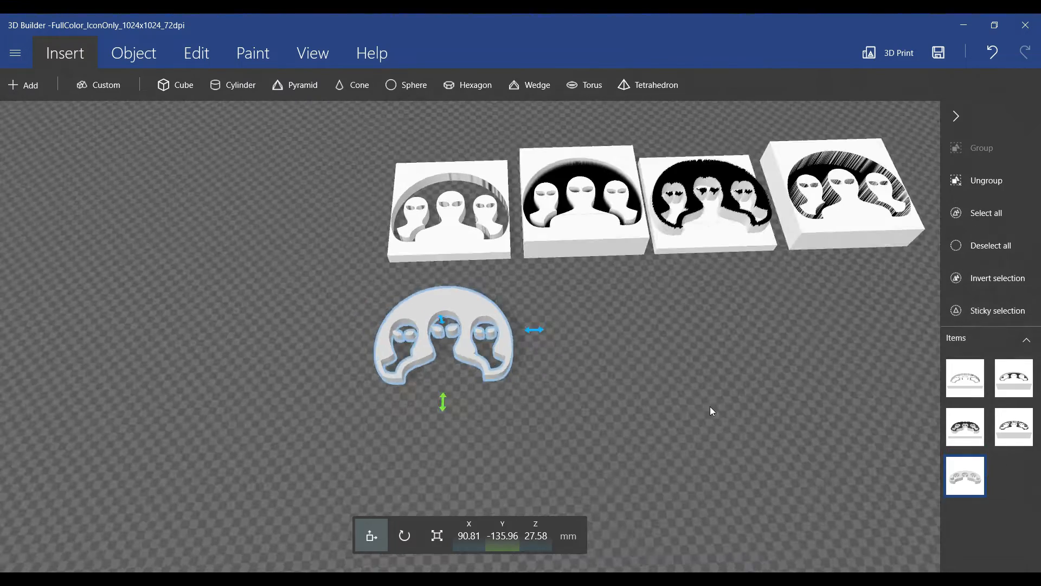
Reload the logo, try the edge method, then import another contour plate as the eighth model.
{"action": "left_click", "coordinate": [132, 54]}
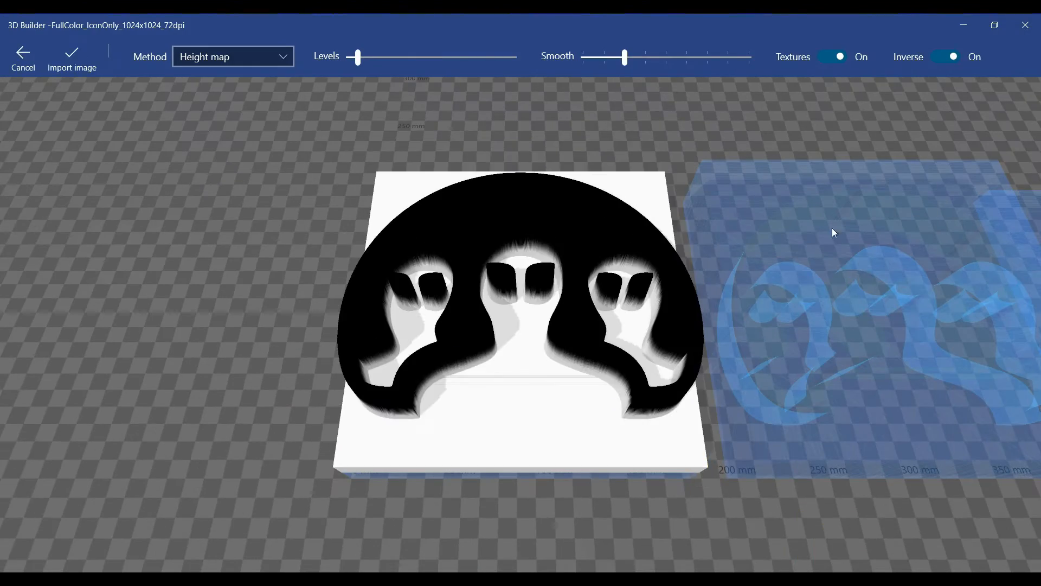
{"action": "left_click", "coordinate": [71, 57]}
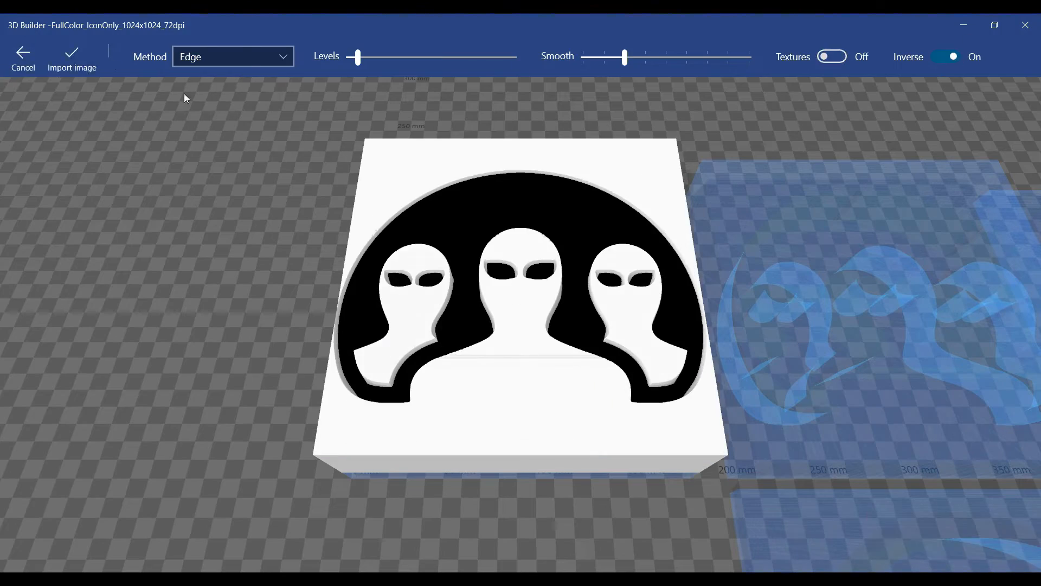
{"action": "left_click", "coordinate": [72, 60]}
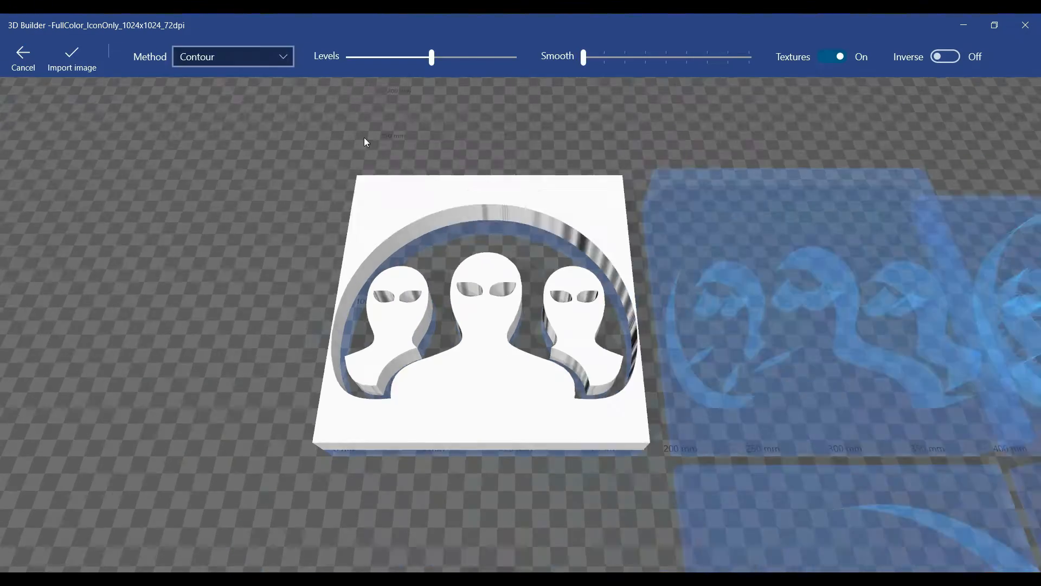
{"action": "left_click", "coordinate": [72, 58]}
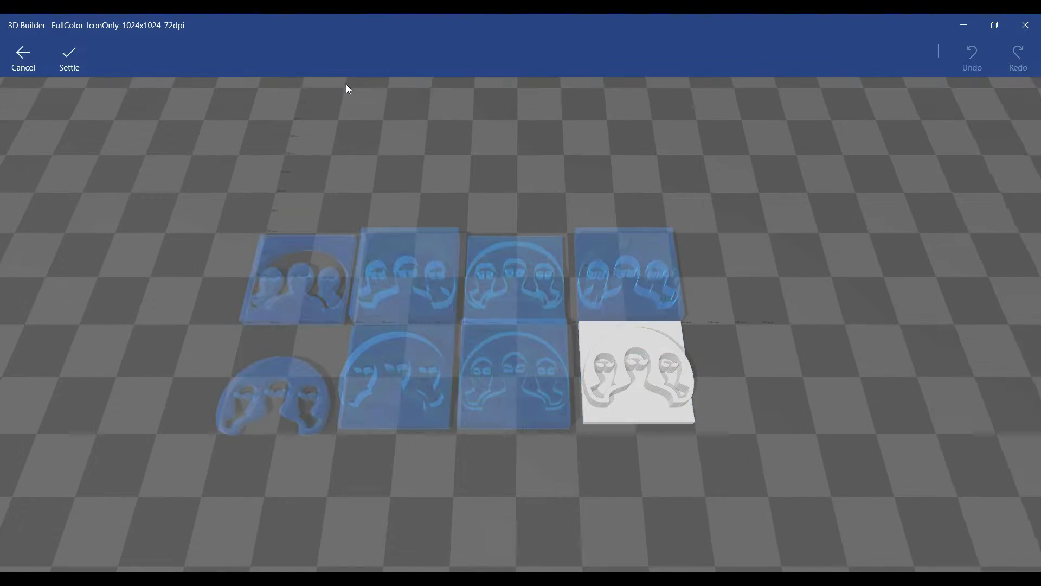
Settle the eighth plate onto the build plate, inspect the reliefs, and reload the logo image.
{"action": "left_click", "coordinate": [69, 57]}
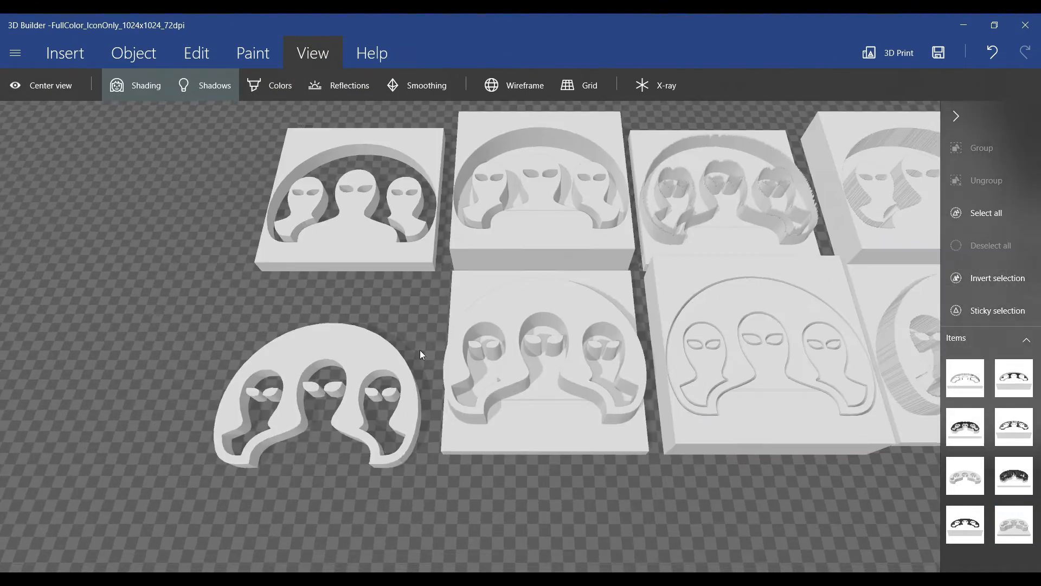
{"action": "left_click", "coordinate": [312, 397]}
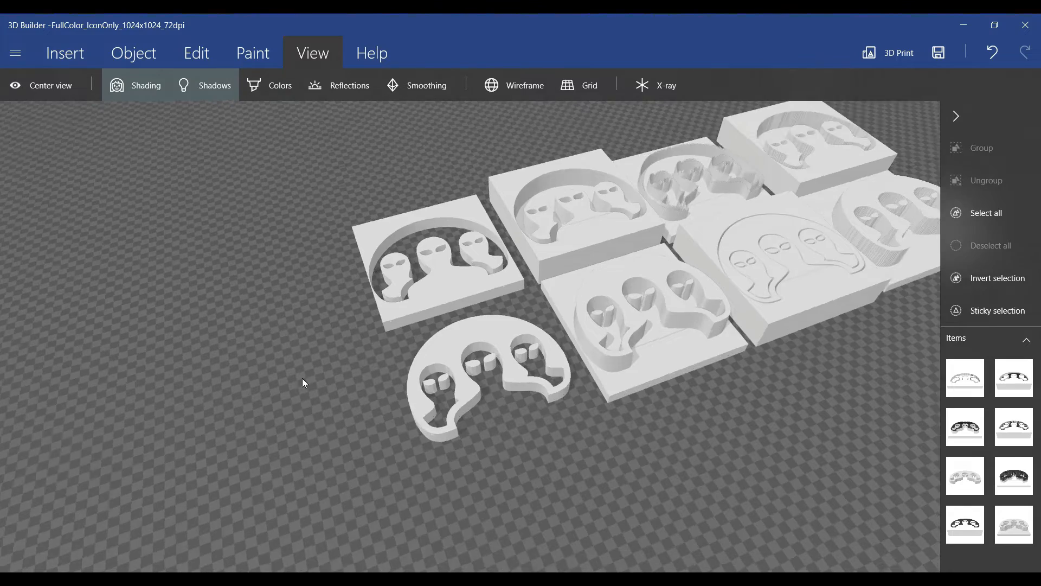
{"action": "left_click", "coordinate": [64, 53]}
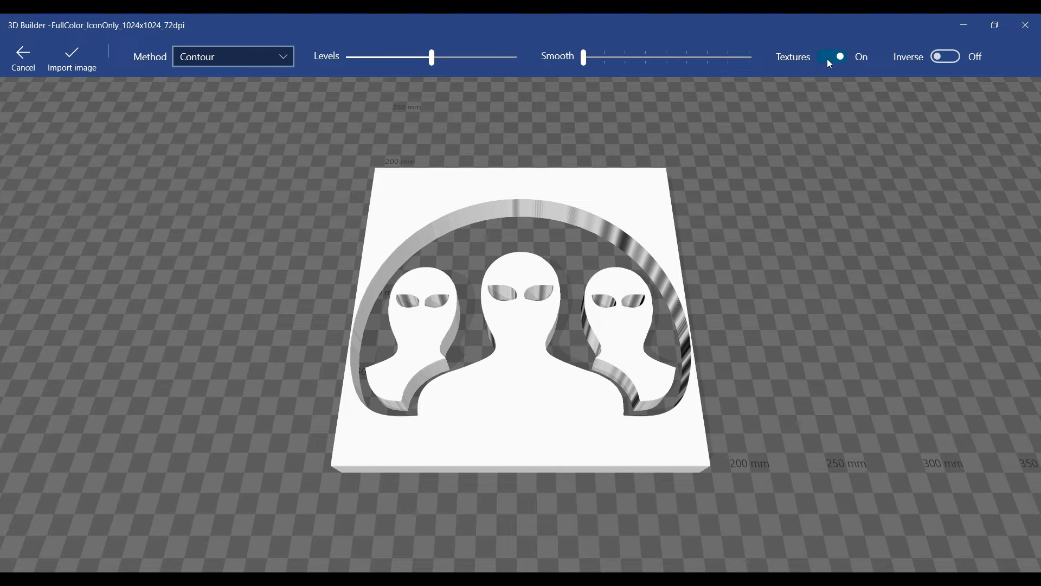
Preview an inverted, untextured contour relief while sliding Levels down and back near the middle.
{"action": "left_click", "coordinate": [831, 56]}
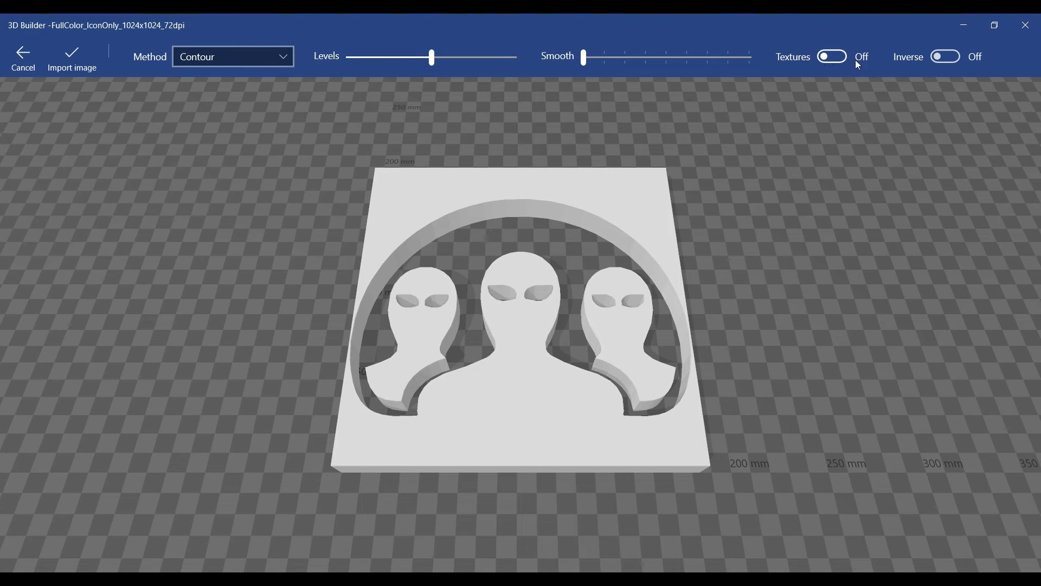
{"action": "left_click", "coordinate": [945, 56]}
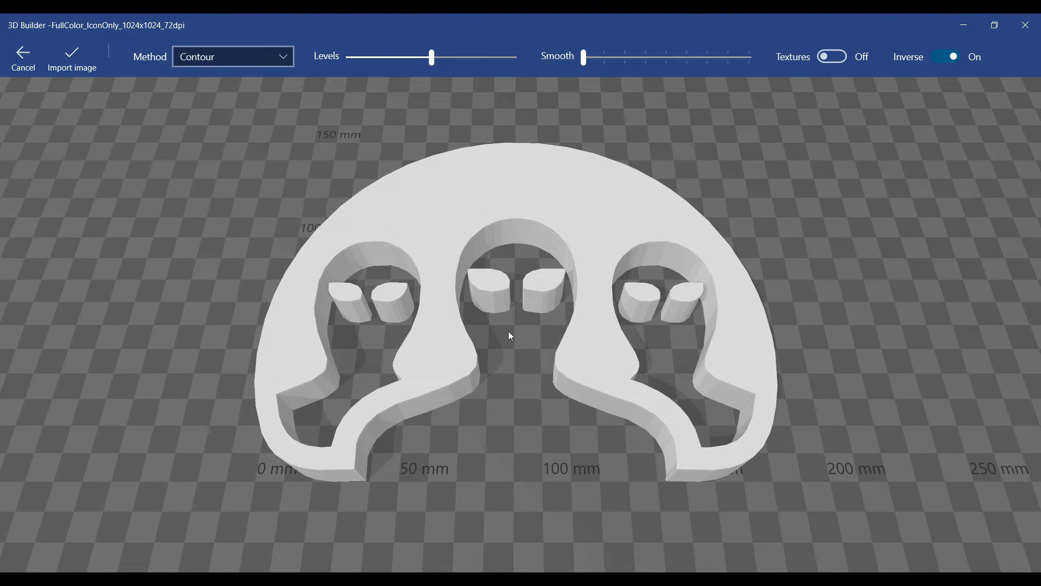
{"action": "left_click_drag", "start_coordinate": [431, 57], "coordinate": [401, 57]}
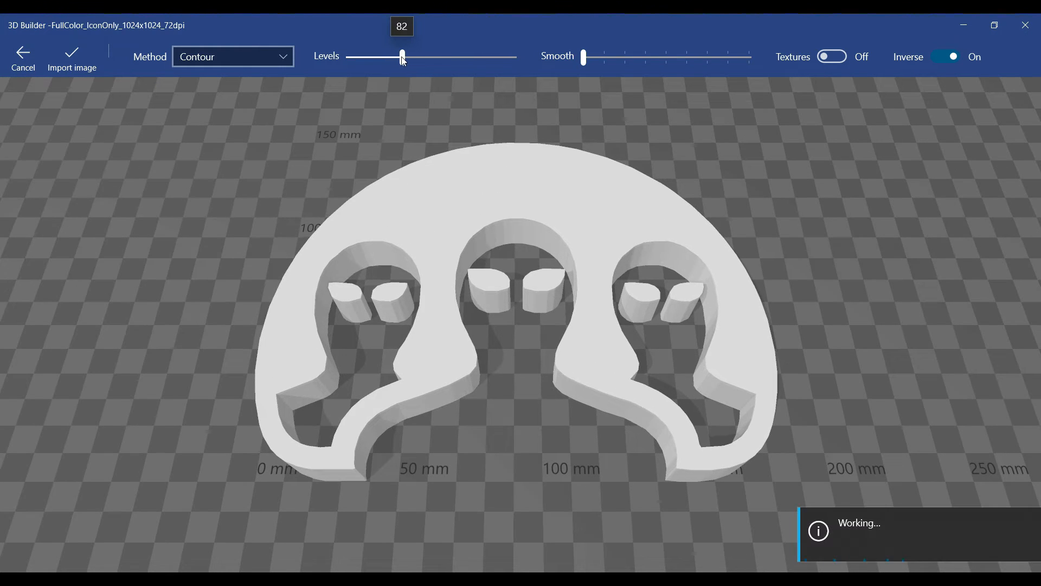
{"action": "left_click_drag", "start_coordinate": [402, 57], "coordinate": [359, 57]}
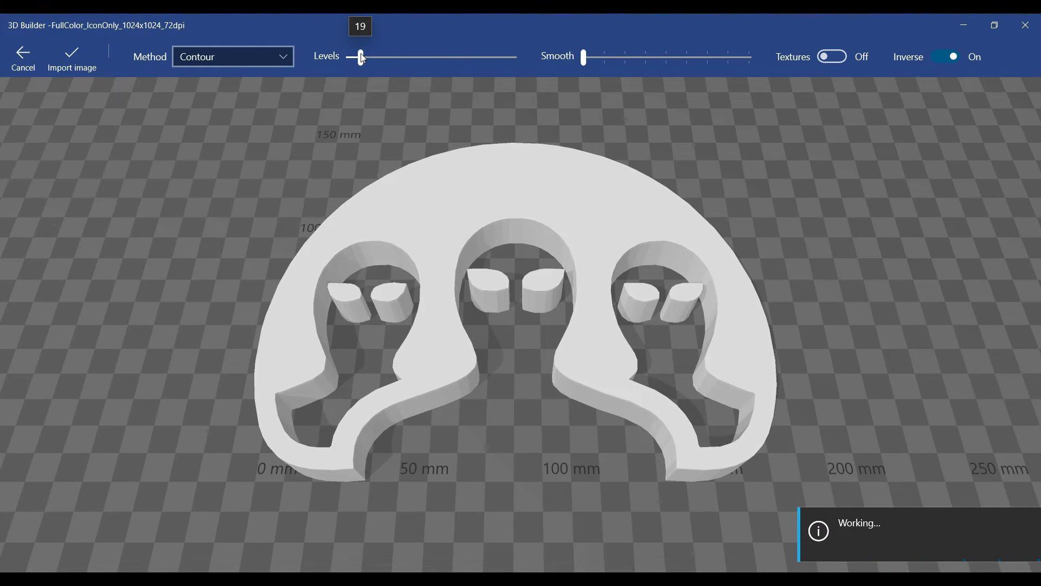
{"action": "left_click_drag", "start_coordinate": [360, 58], "coordinate": [356, 57]}
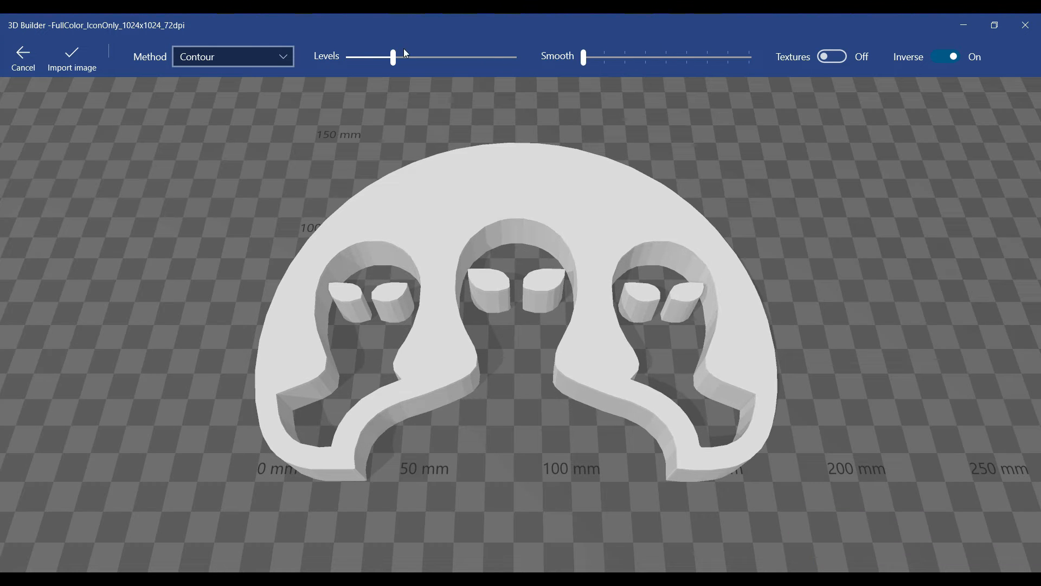
{"action": "left_click_drag", "start_coordinate": [392, 59], "coordinate": [435, 59]}
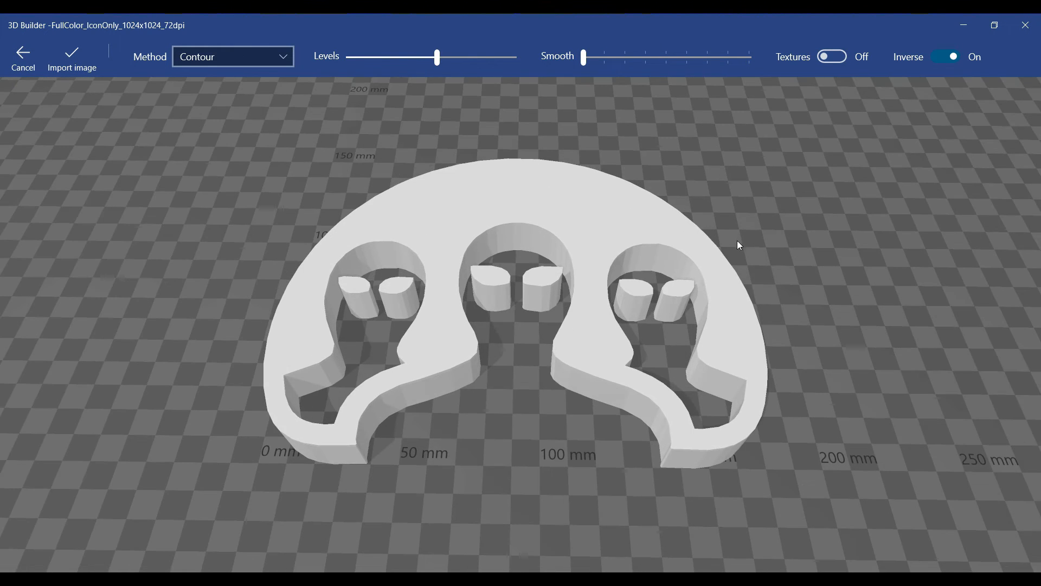
{"action": "left_click", "coordinate": [71, 58]}
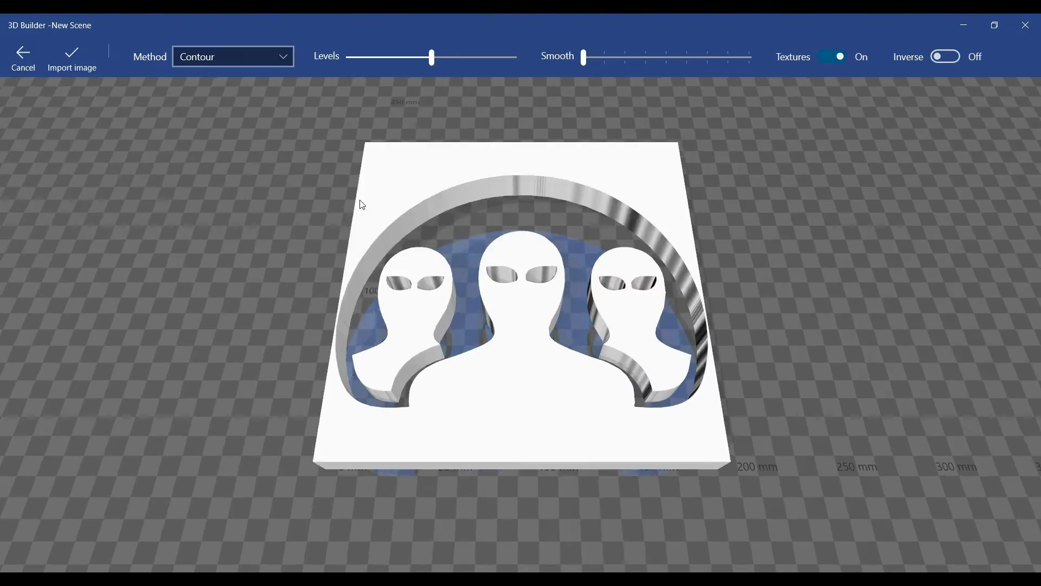
Import the logo relief into the new scene and add a flat cube base to merge with it.
{"action": "left_click", "coordinate": [72, 59]}
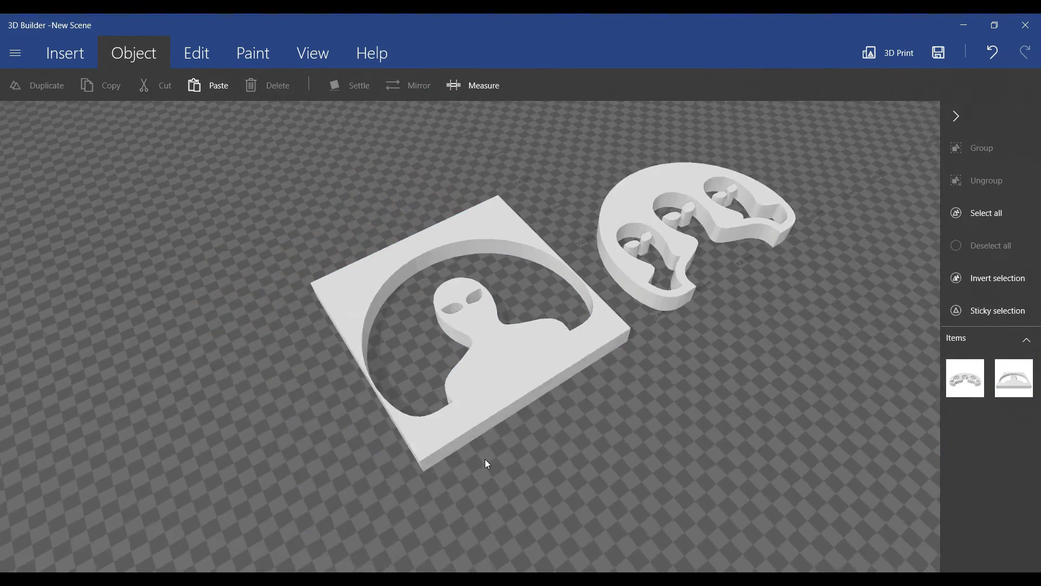
{"action": "left_click", "coordinate": [64, 52]}
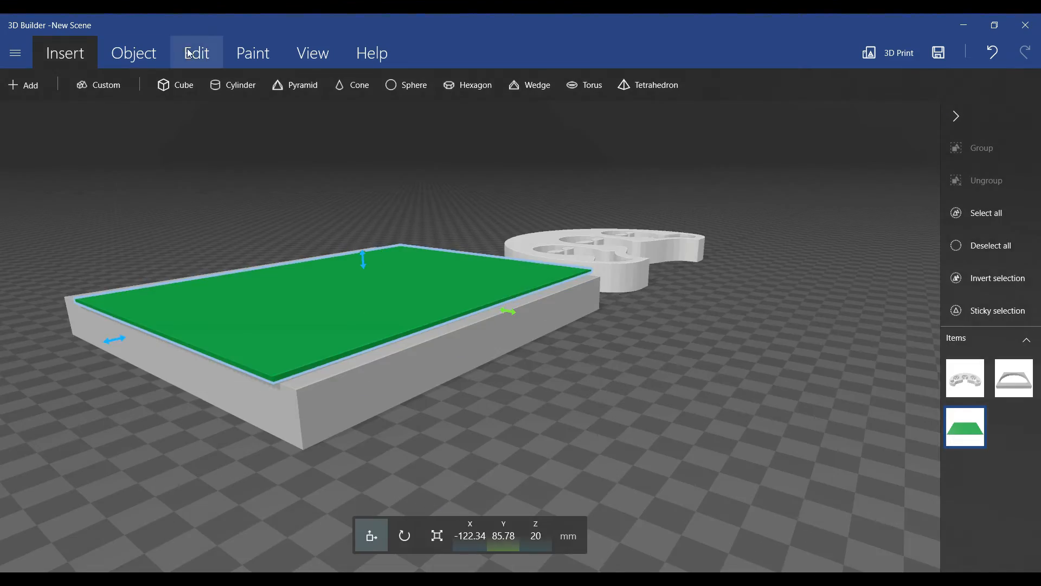
{"action": "left_click", "coordinate": [196, 54]}
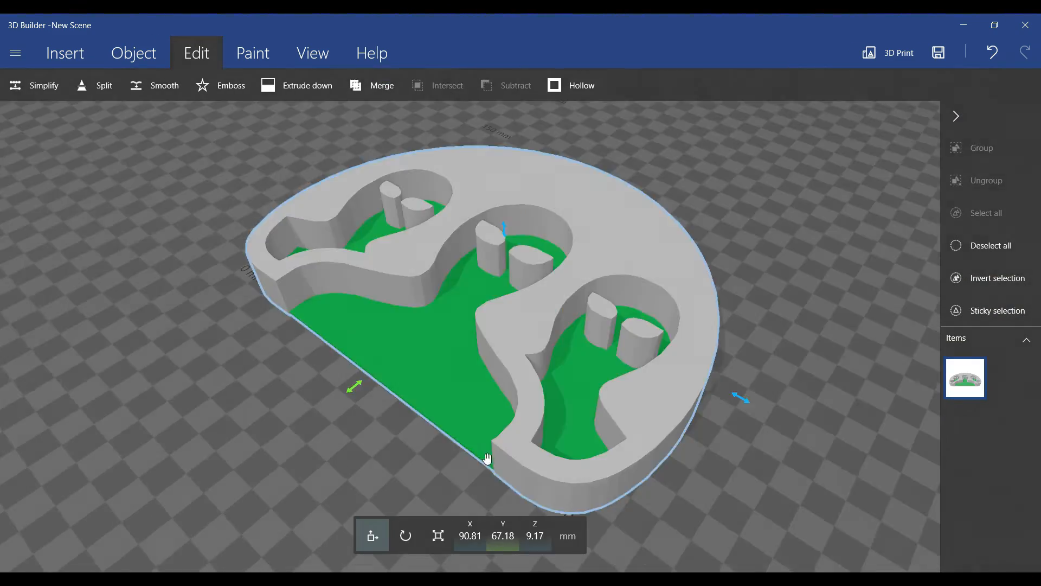
Split the merged model keeping the bottom part as a thin plate and show its colours.
{"action": "left_click", "coordinate": [95, 84]}
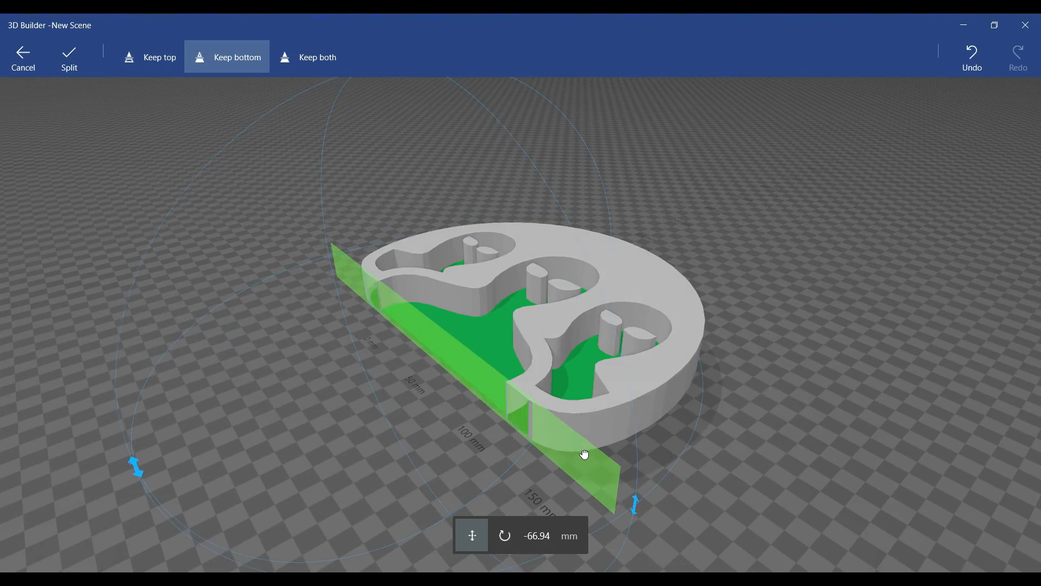
{"action": "left_click", "coordinate": [236, 58]}
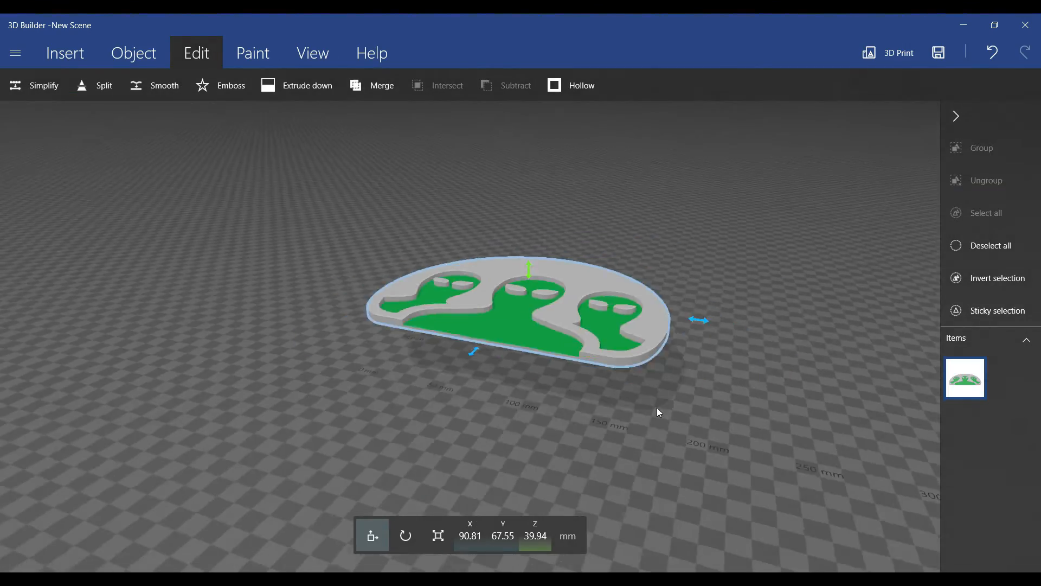
{"action": "left_click", "coordinate": [134, 53]}
{"action": "type", "text": "2.35"}
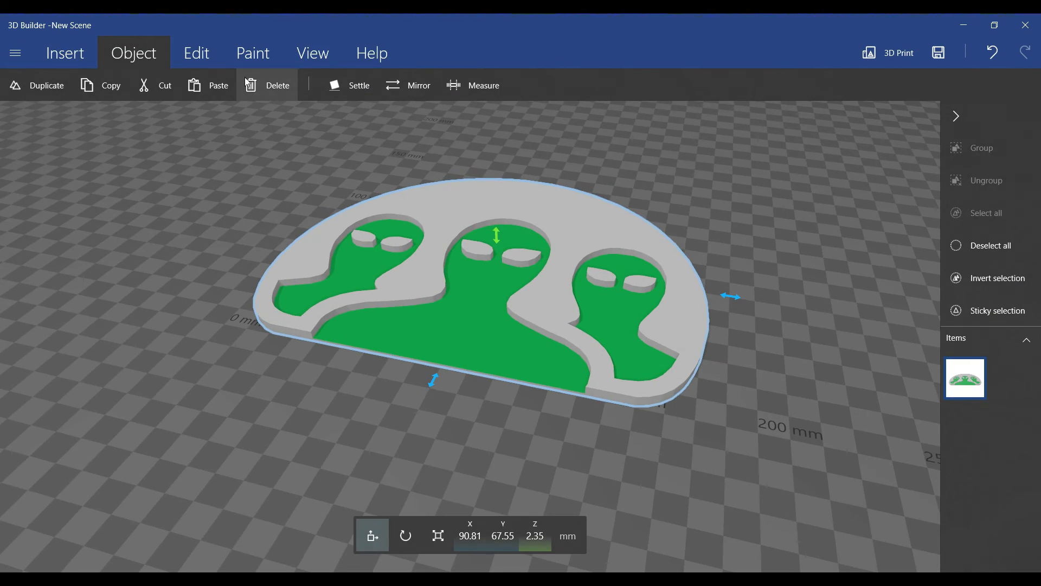
{"action": "left_click", "coordinate": [313, 53]}
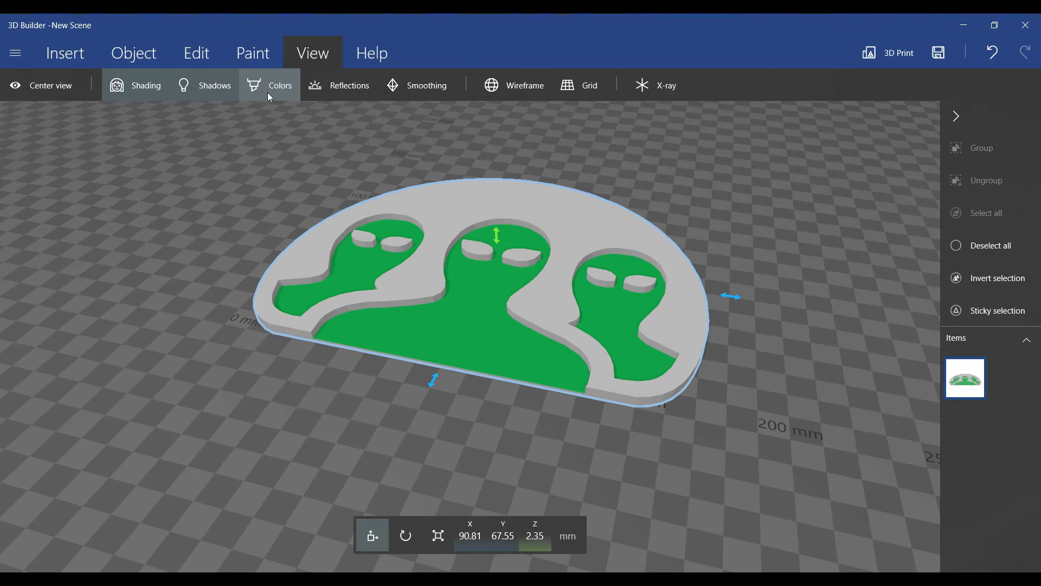
{"action": "left_click", "coordinate": [280, 84]}
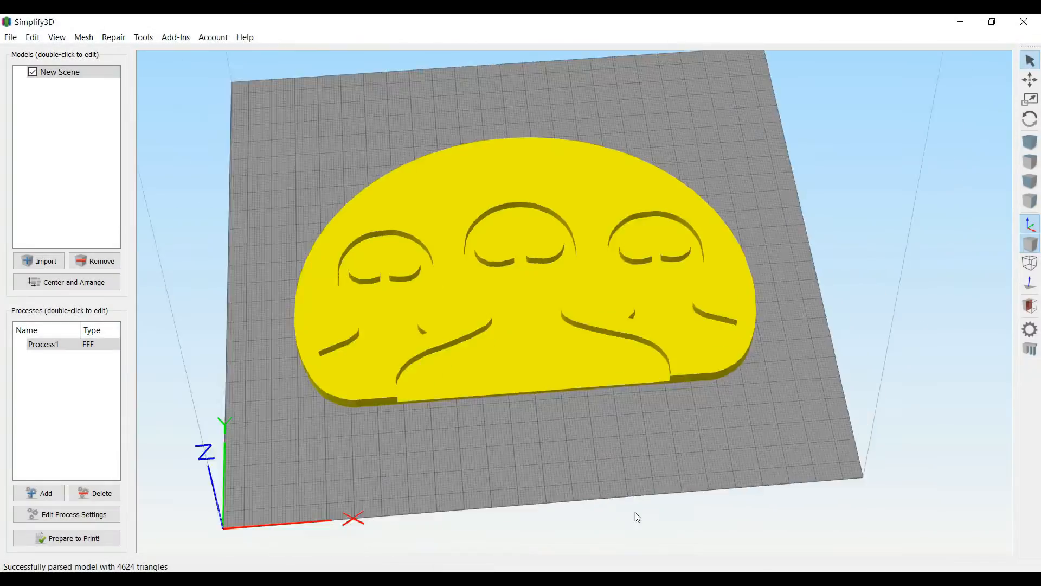
Prepare to Print the logo plate, yielding a toolpath preview of about 3 h 53 min and 80 g filament.
{"action": "left_click", "coordinate": [71, 538]}
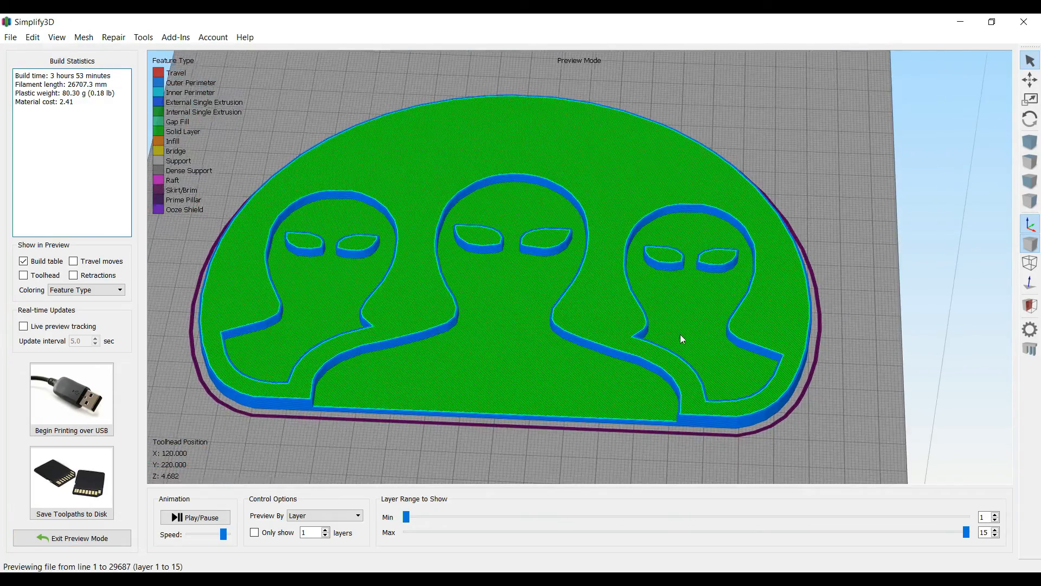